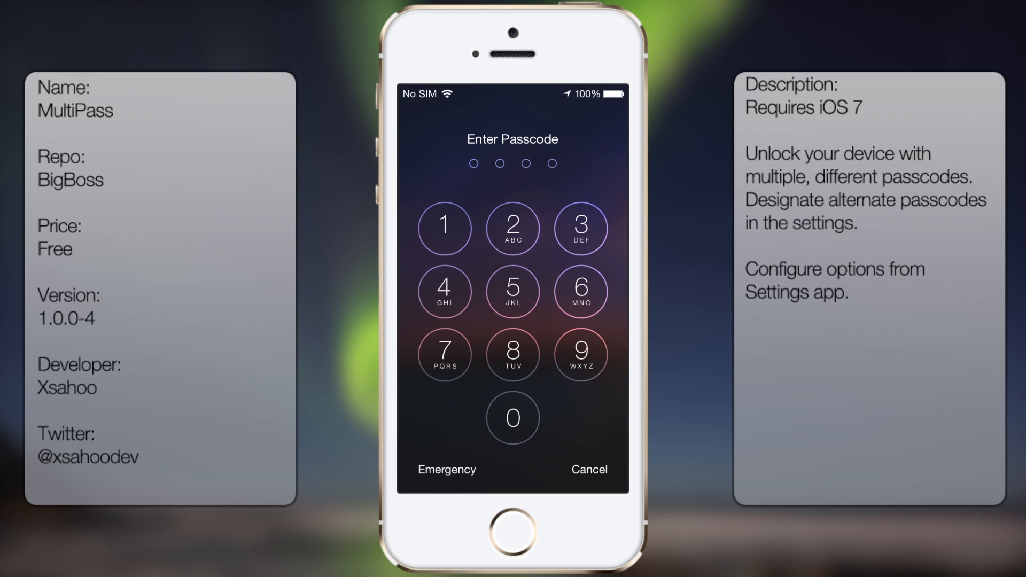
Enter the unlock passcode on the lock screen keypad.
left_click(444, 228)
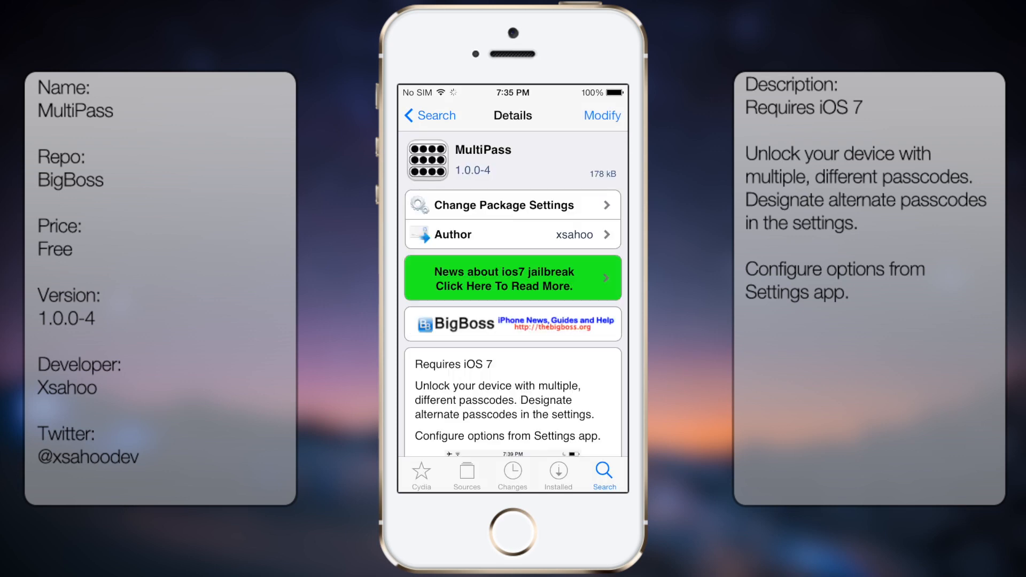
left_click(429, 116)
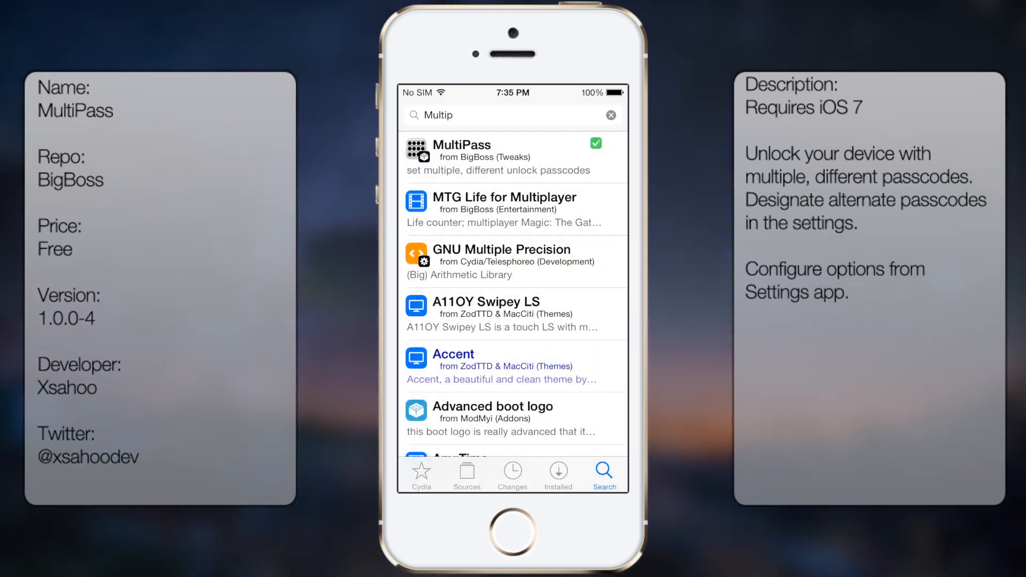
left_click(462, 156)
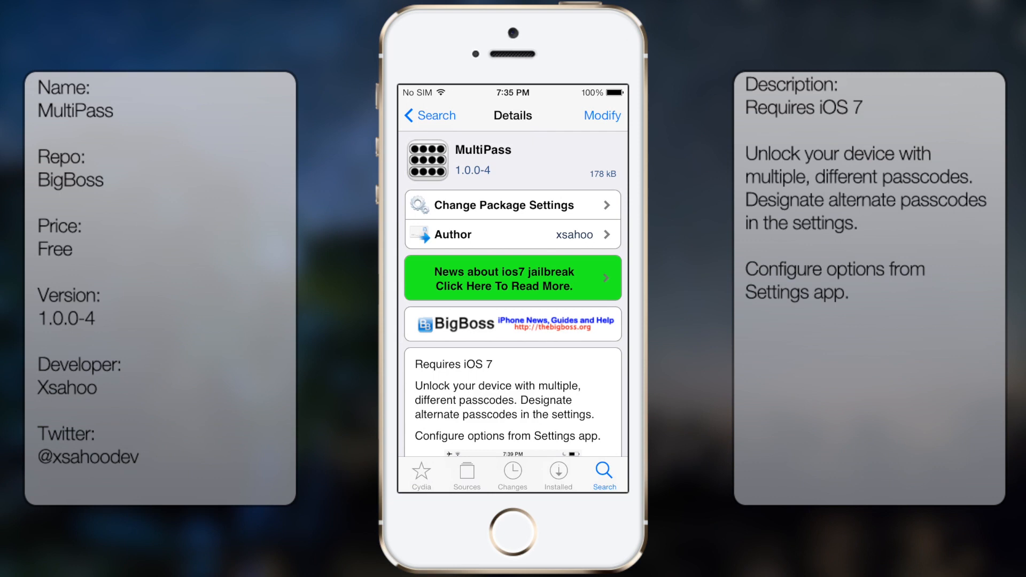
scroll("down", 3)
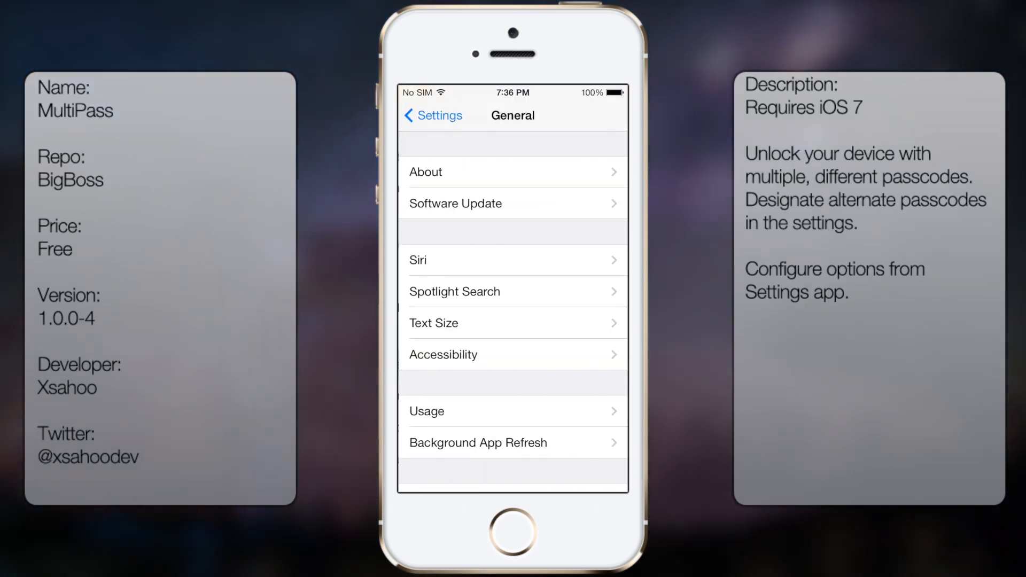
Scroll the Settings list down to the tweaks section showing MultiPass.
scroll("down", 3)
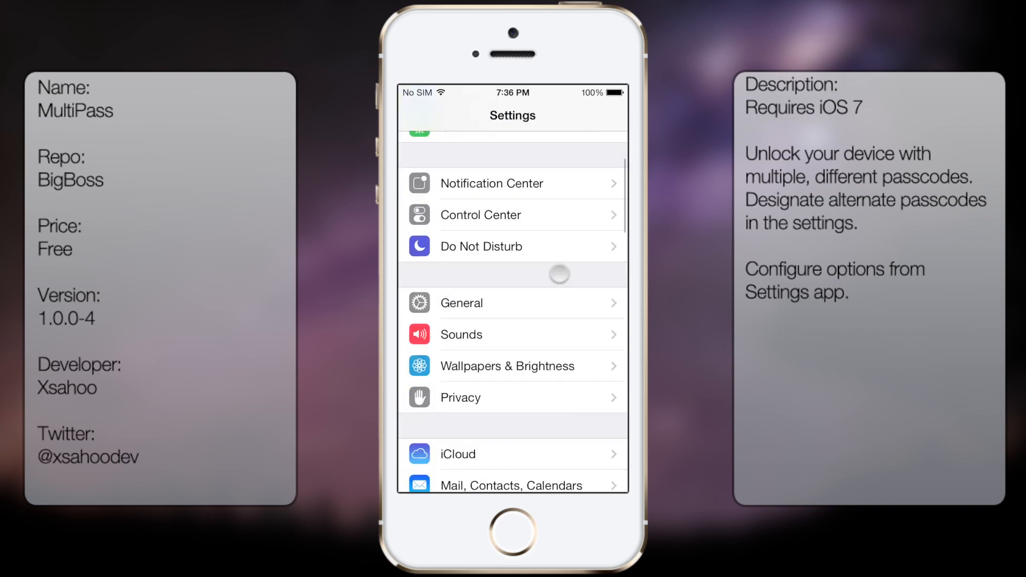
scroll("down", 3)
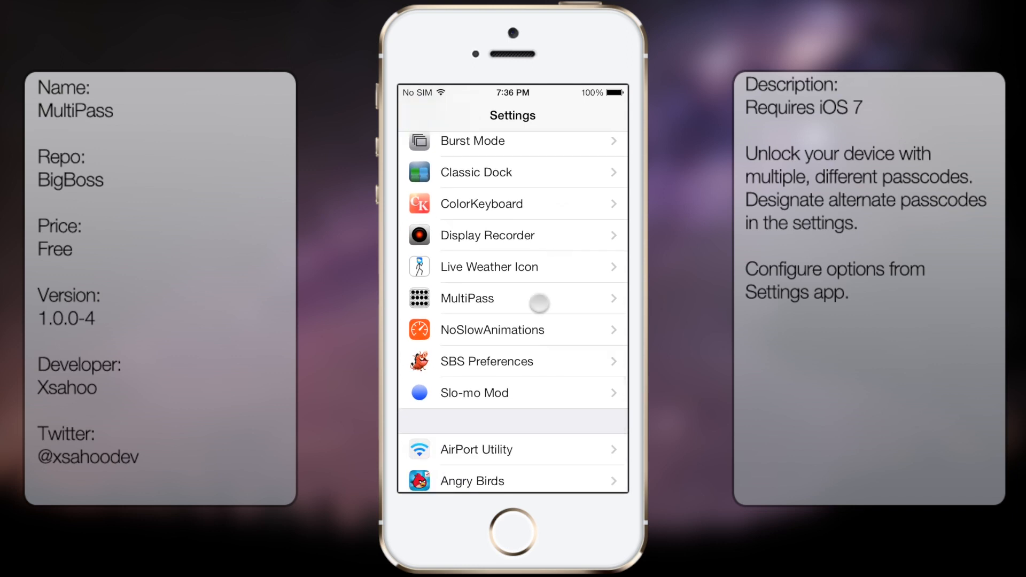
Re-enter MultiPass's Passcode 1 as a new four-digit code, then return to Settings.
left_click(513, 298)
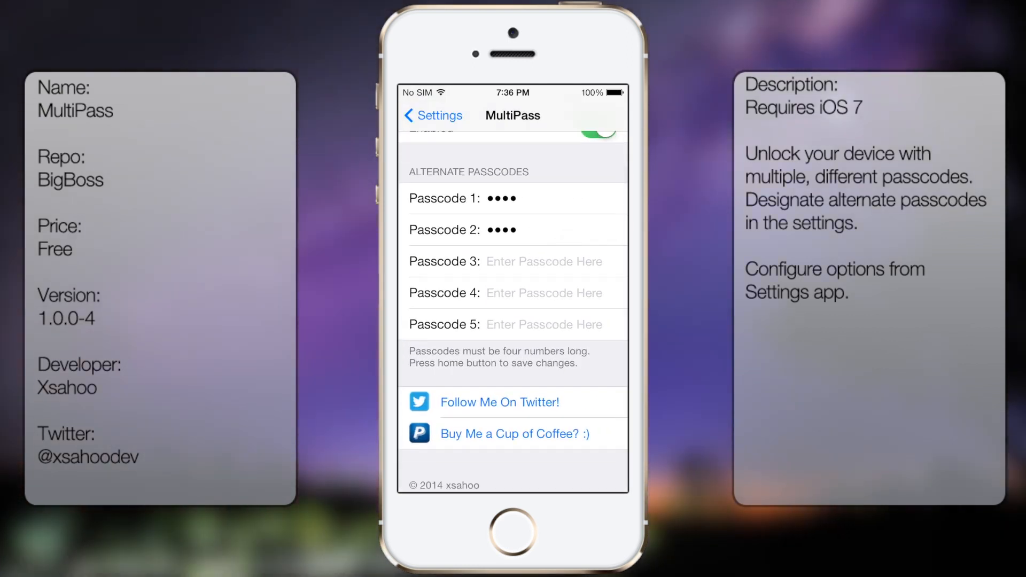
left_click(511, 198)
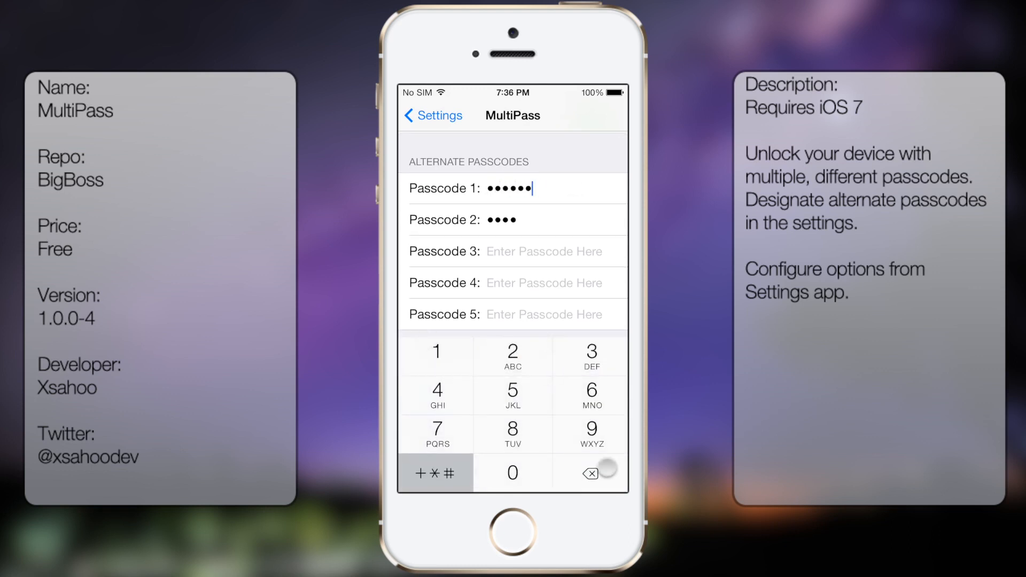
left_click(590, 473)
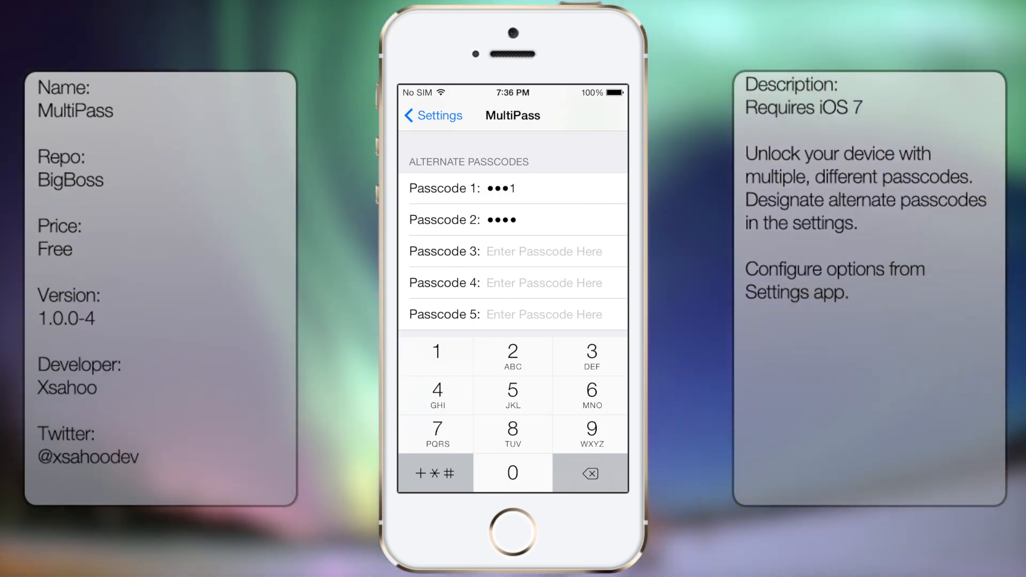
scroll("up", 3)
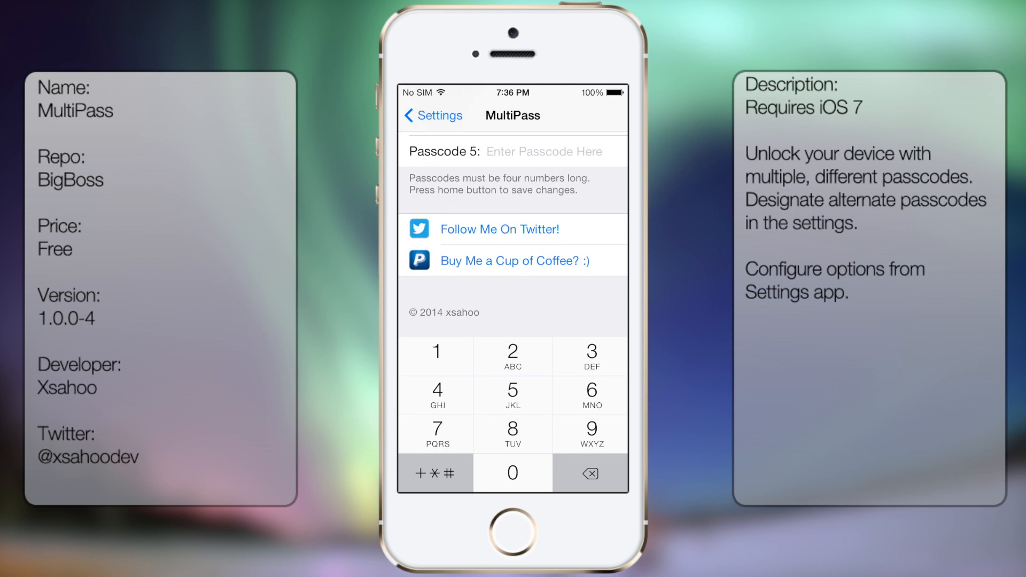
left_click(433, 115)
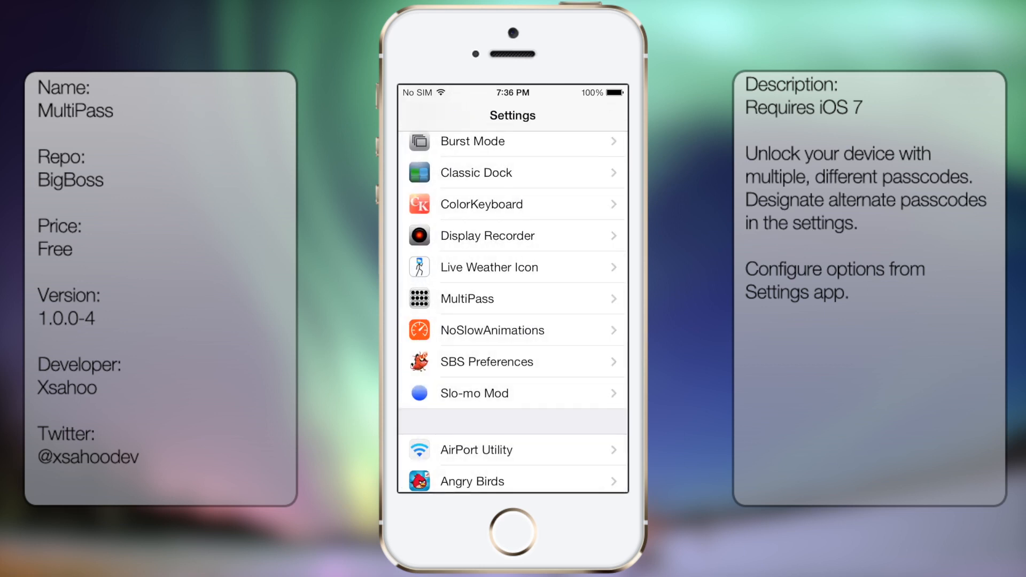